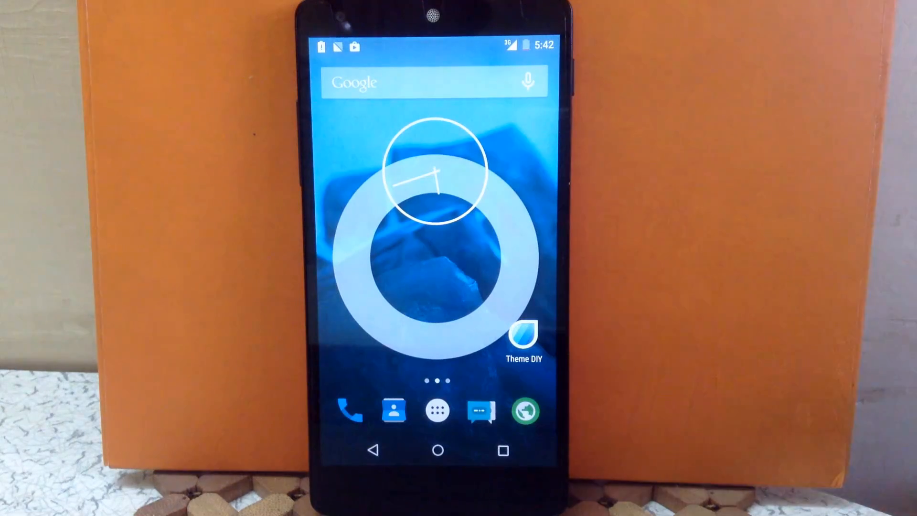
Step: Launch Theme DIY from the home screen to start building the theme
{"action": "left_click", "coordinate": [522, 336]}
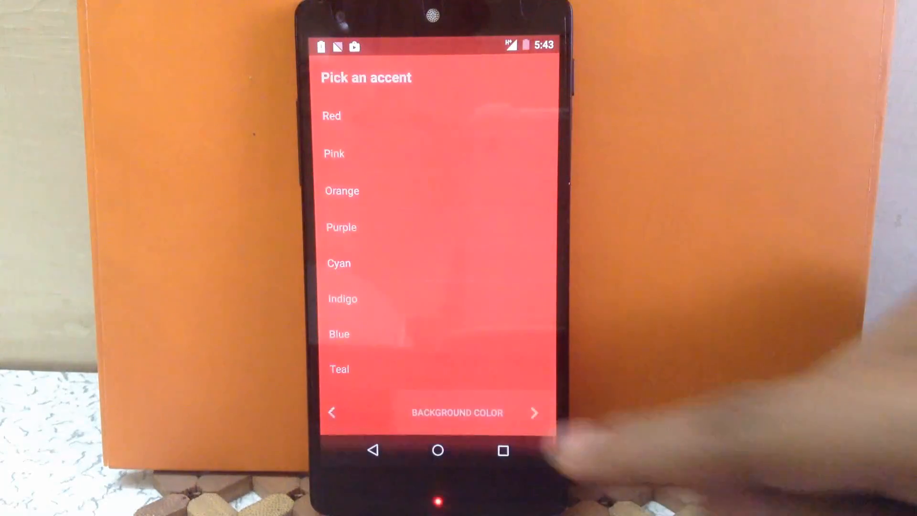
{"action": "left_click", "coordinate": [533, 412]}
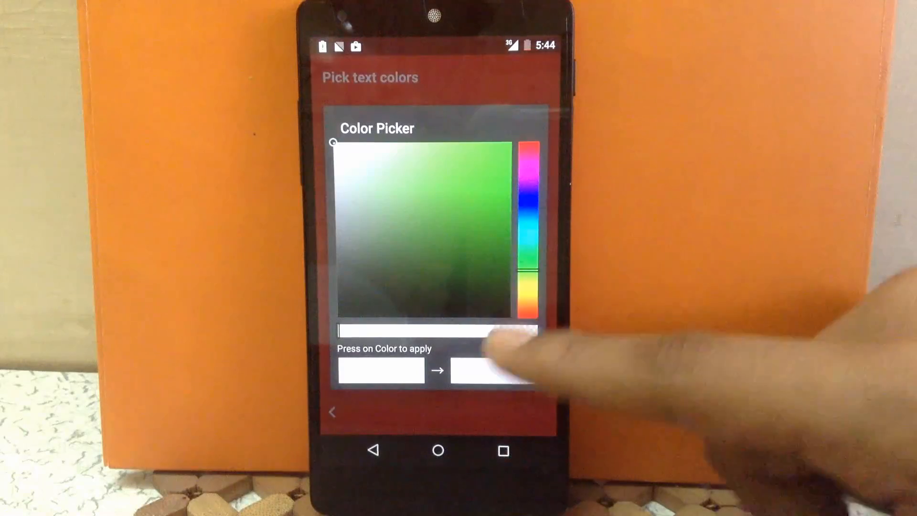
Step: Pick and apply a green custom action bar text colour, then continue
{"action": "left_click", "coordinate": [486, 191]}
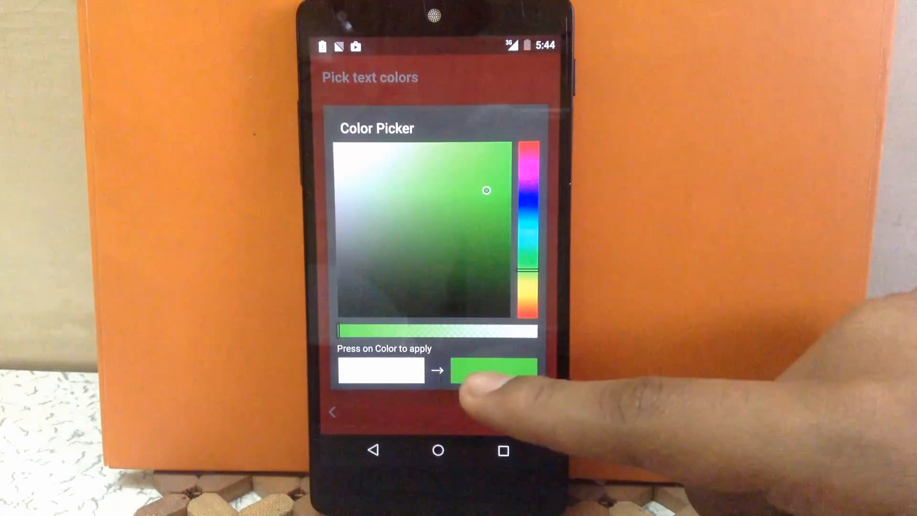
{"action": "left_click", "coordinate": [495, 371]}
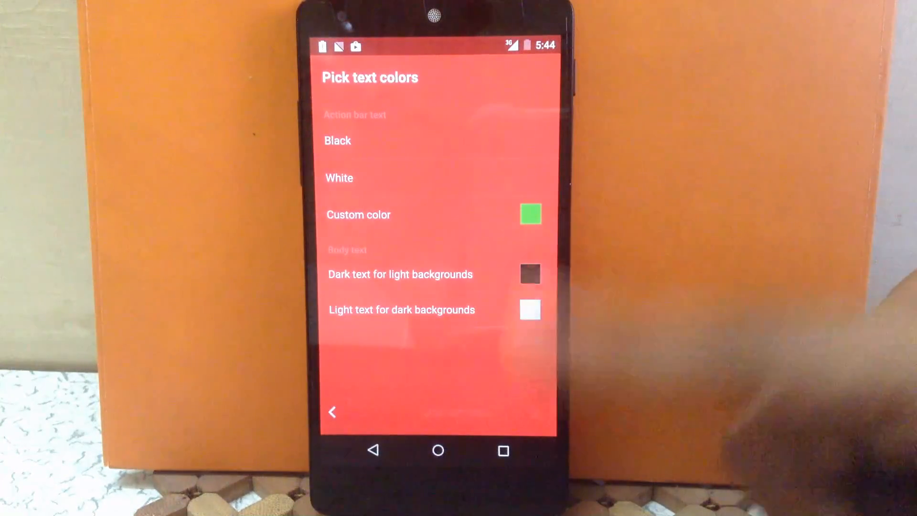
{"action": "left_click", "coordinate": [530, 214]}
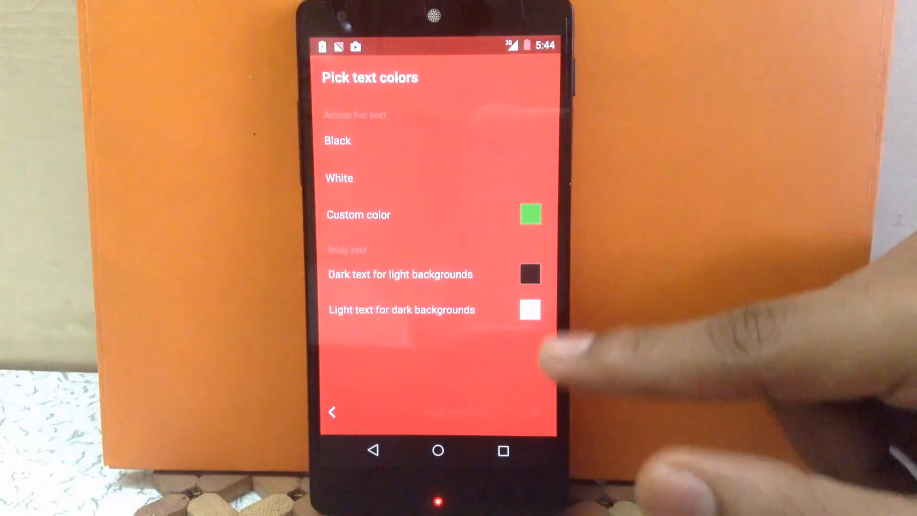
{"action": "left_click", "coordinate": [530, 214]}
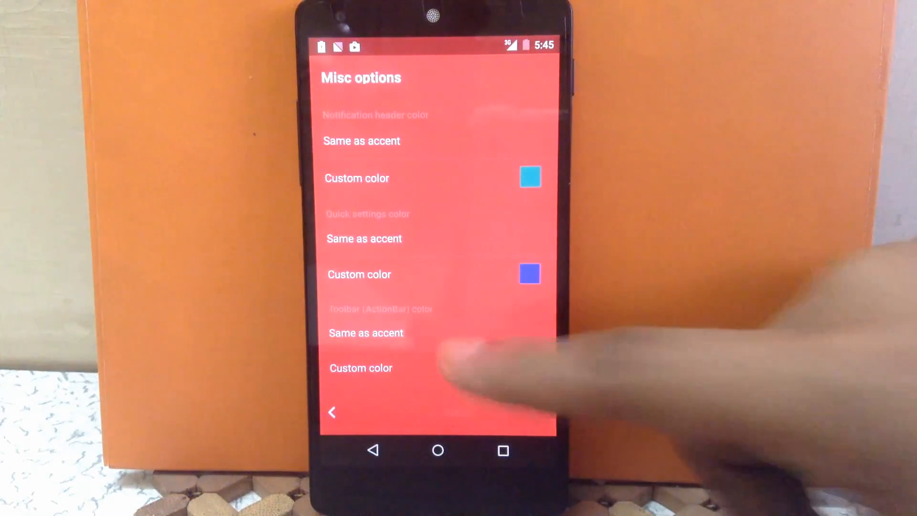
Step: Scroll the misc options and apply a cyan custom colour to one swatch
{"action": "scroll", "scroll_direction": "up", "scroll_amount": 3}
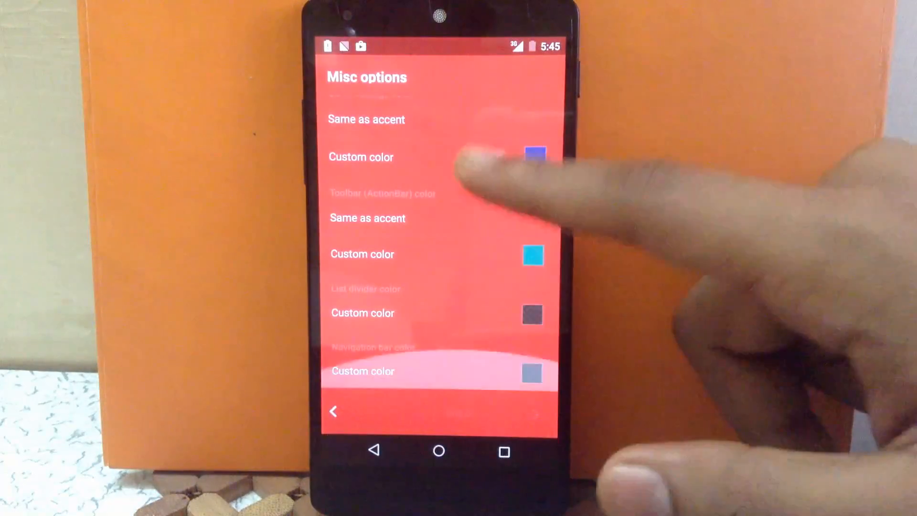
{"action": "scroll", "scroll_direction": "up", "scroll_amount": 3}
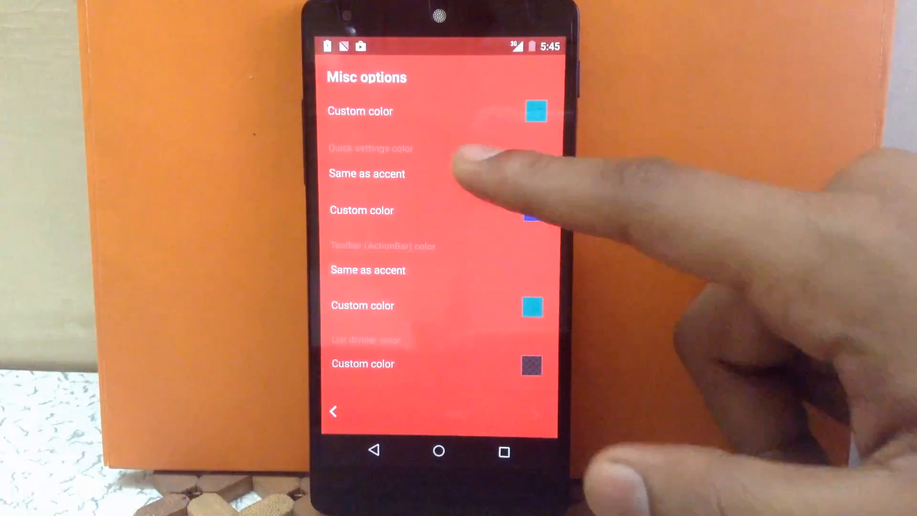
{"action": "left_click", "coordinate": [533, 111]}
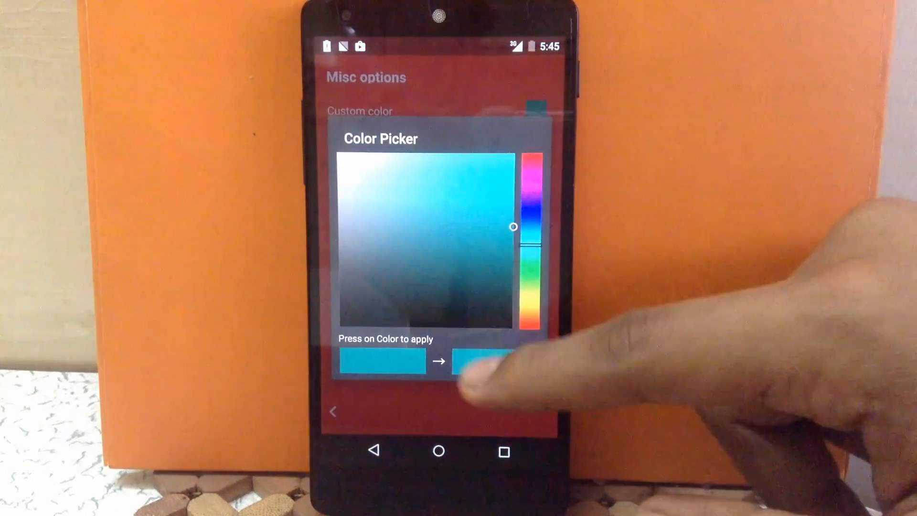
{"action": "left_click", "coordinate": [479, 360]}
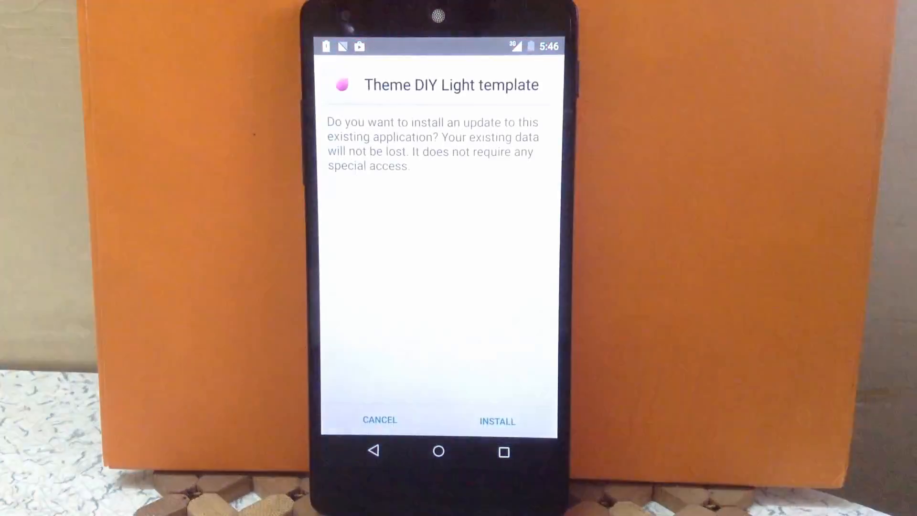
Step: Install the updated Theme DIY Light template package on the phone
{"action": "left_click", "coordinate": [497, 420]}
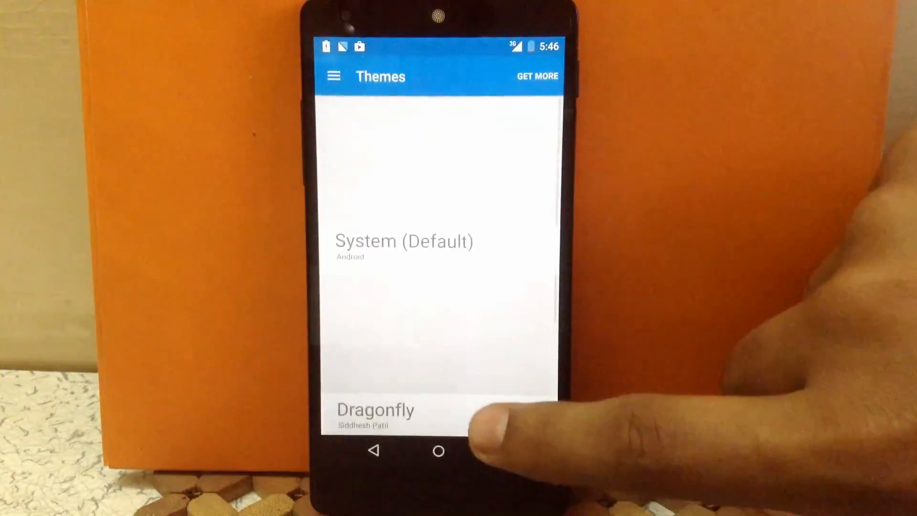
Step: Scroll to the Light template in Theme Chooser and apply it
{"action": "scroll", "scroll_direction": "up", "scroll_amount": 3}
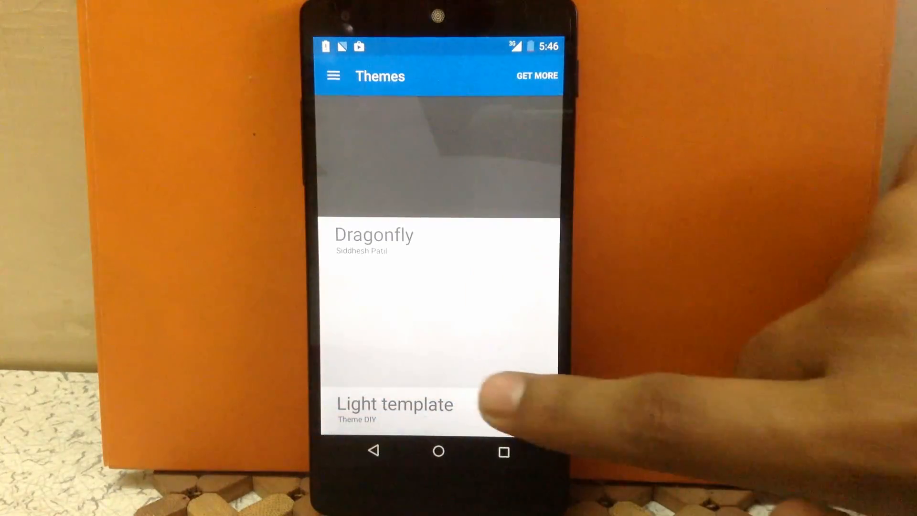
{"action": "scroll", "scroll_direction": "up", "scroll_amount": 3}
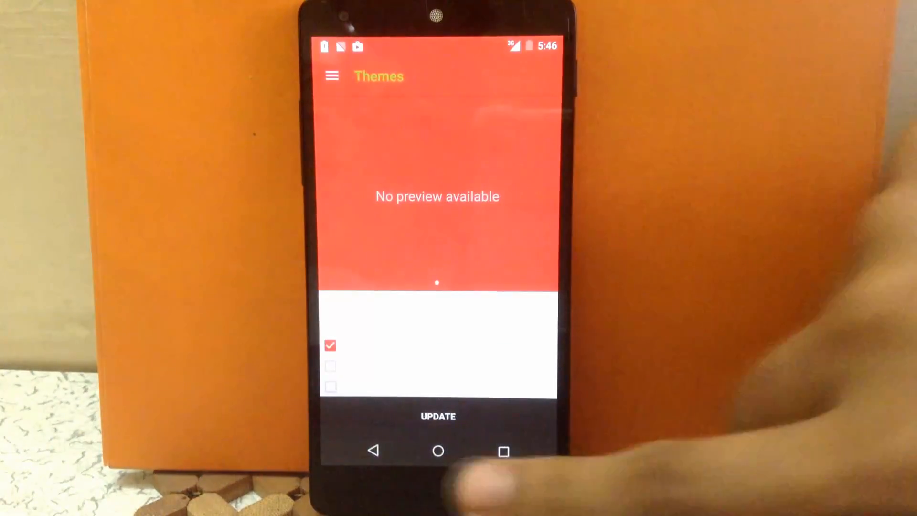
{"action": "left_click", "coordinate": [438, 451]}
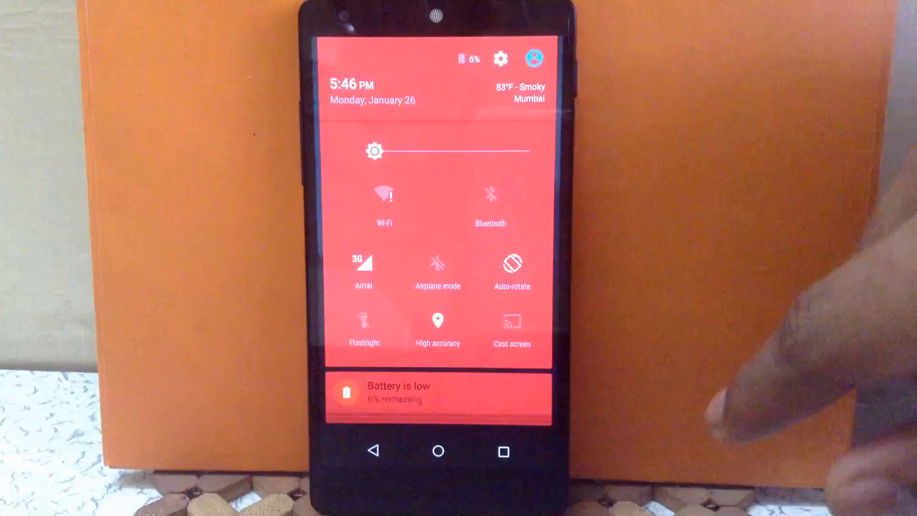
Step: Open Android Settings from the notification shade's gear icon
{"action": "left_click", "coordinate": [500, 58]}
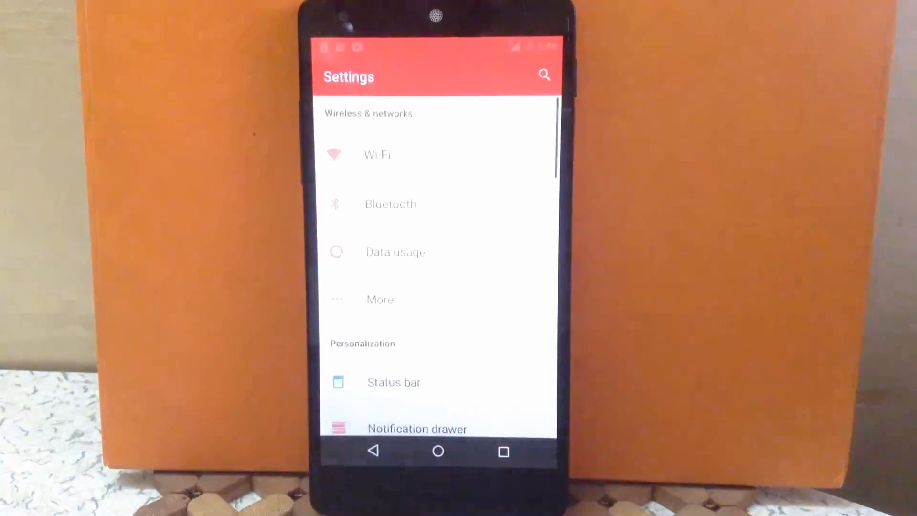